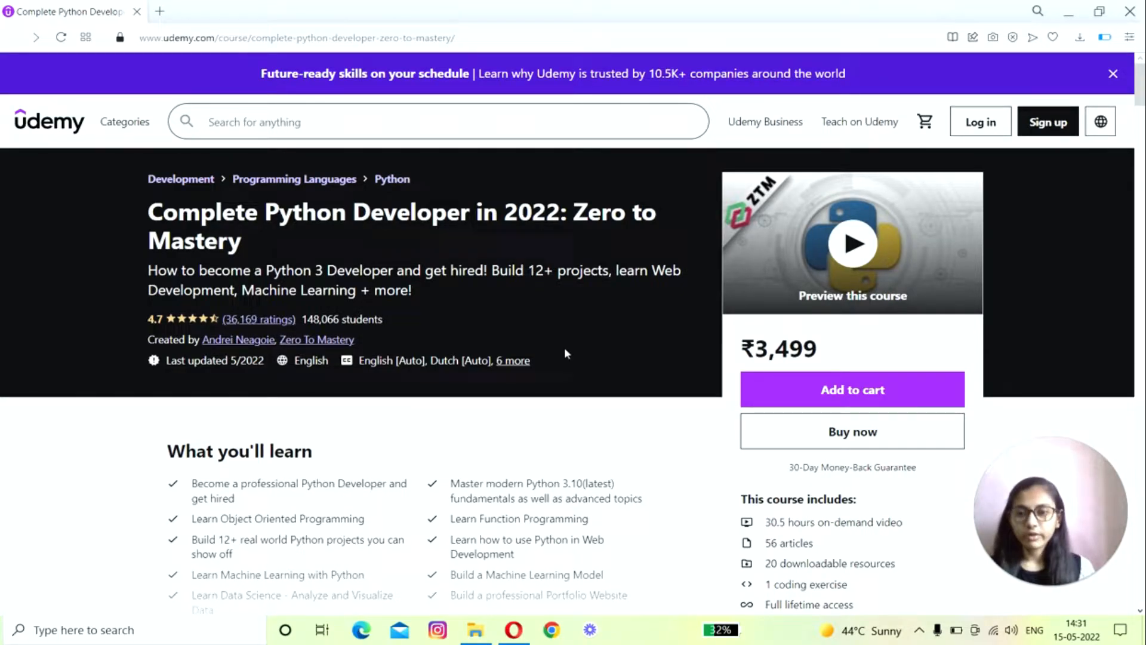
- Scroll the course page down to the Instructors section with ratings, reviews and student counts
{"action": "scroll", "scroll_direction": "down", "scroll_amount": 3}
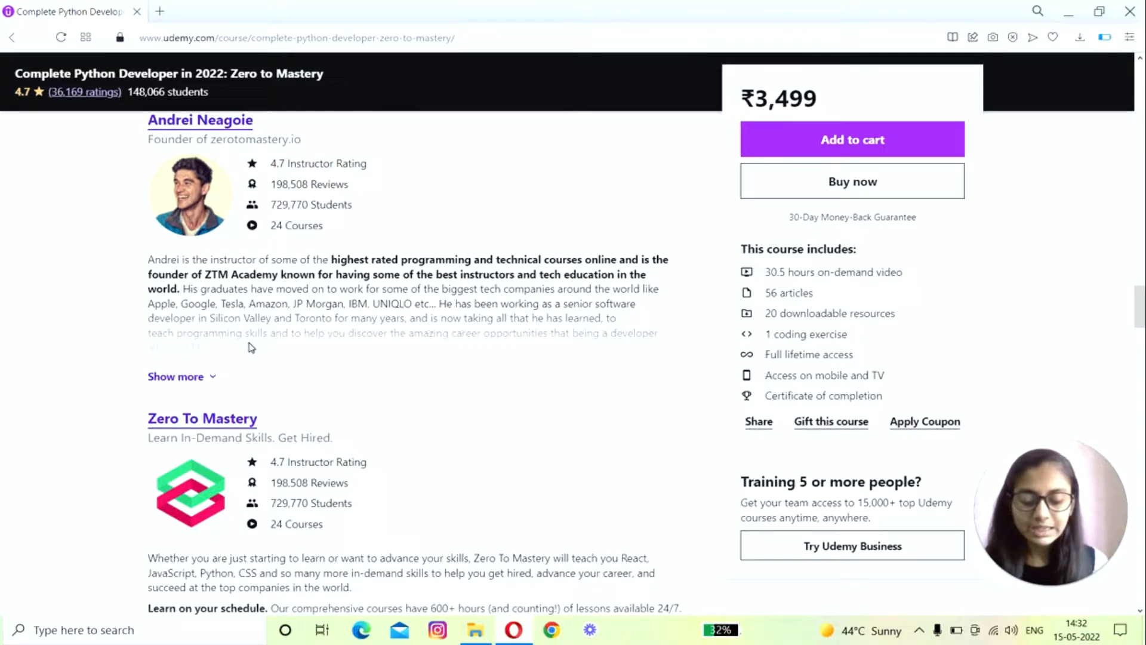
- Scroll to the Course content outline showing the Introduction and Python Basics lectures
{"action": "scroll", "scroll_direction": "down", "scroll_amount": 3}
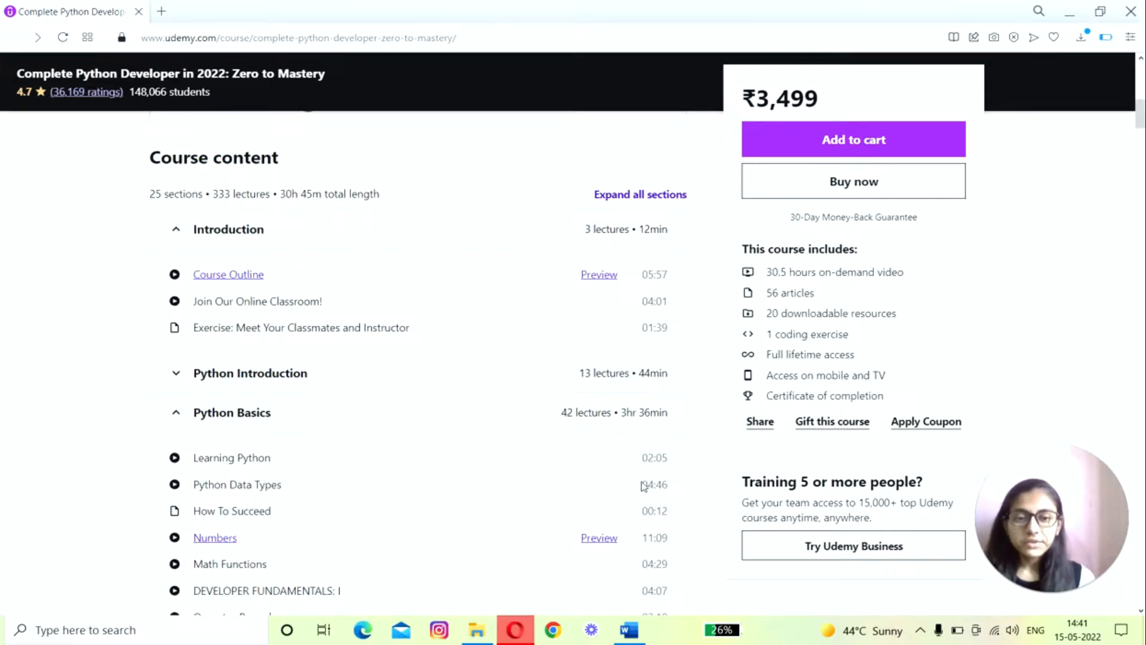
{"action": "scroll", "scroll_direction": "down", "scroll_amount": 3}
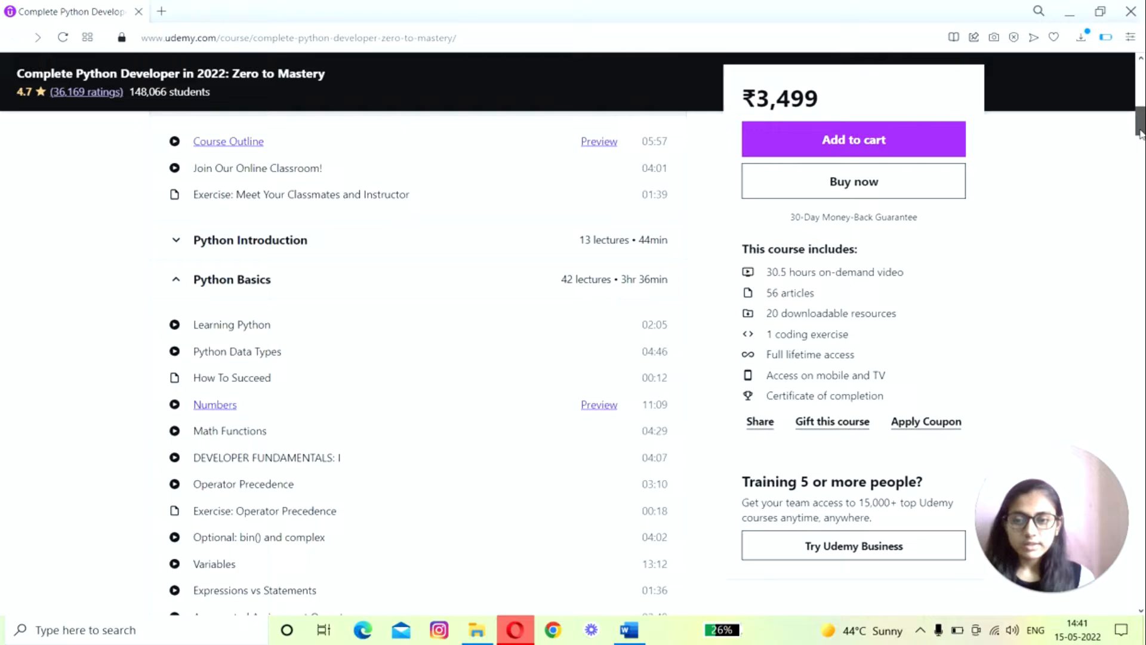
{"action": "scroll", "scroll_direction": "down", "scroll_amount": 3}
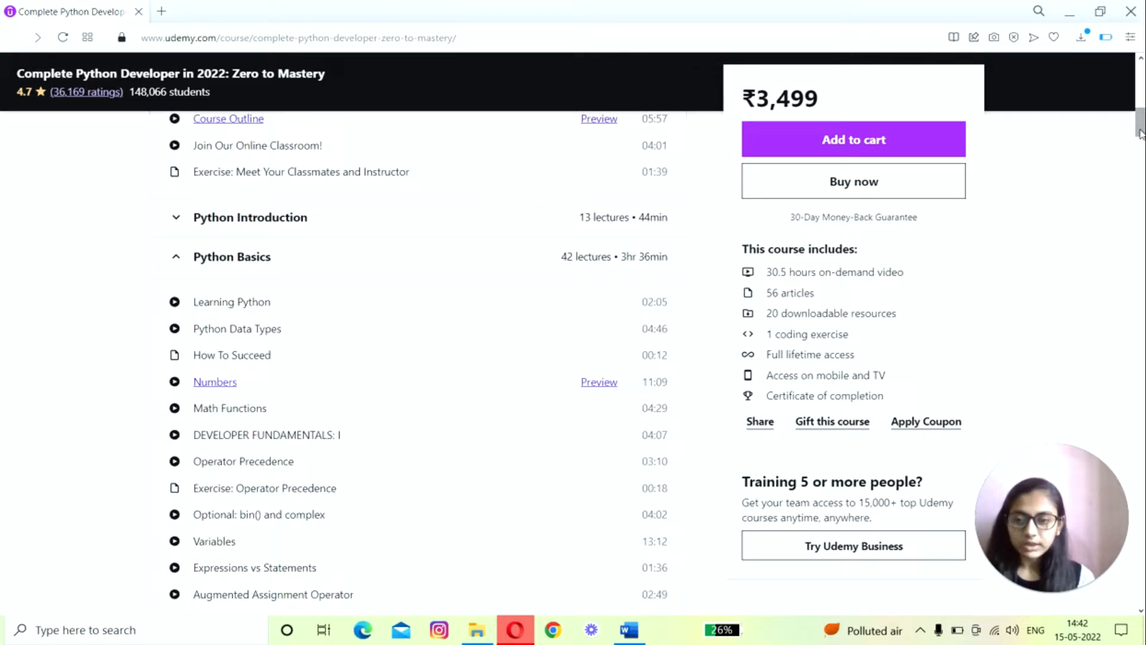
- Scroll past the object-oriented lectures to the Modules In Python lecture list
{"action": "scroll", "scroll_direction": "down", "scroll_amount": 3}
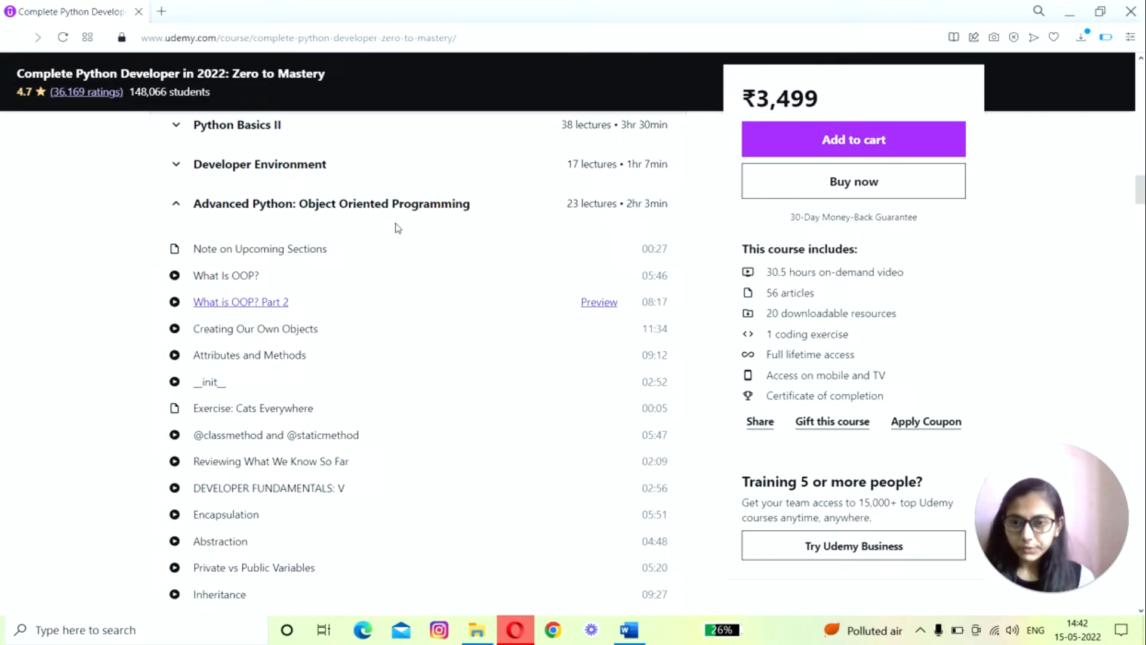
{"action": "mouse_move", "coordinate": [286, 296]}
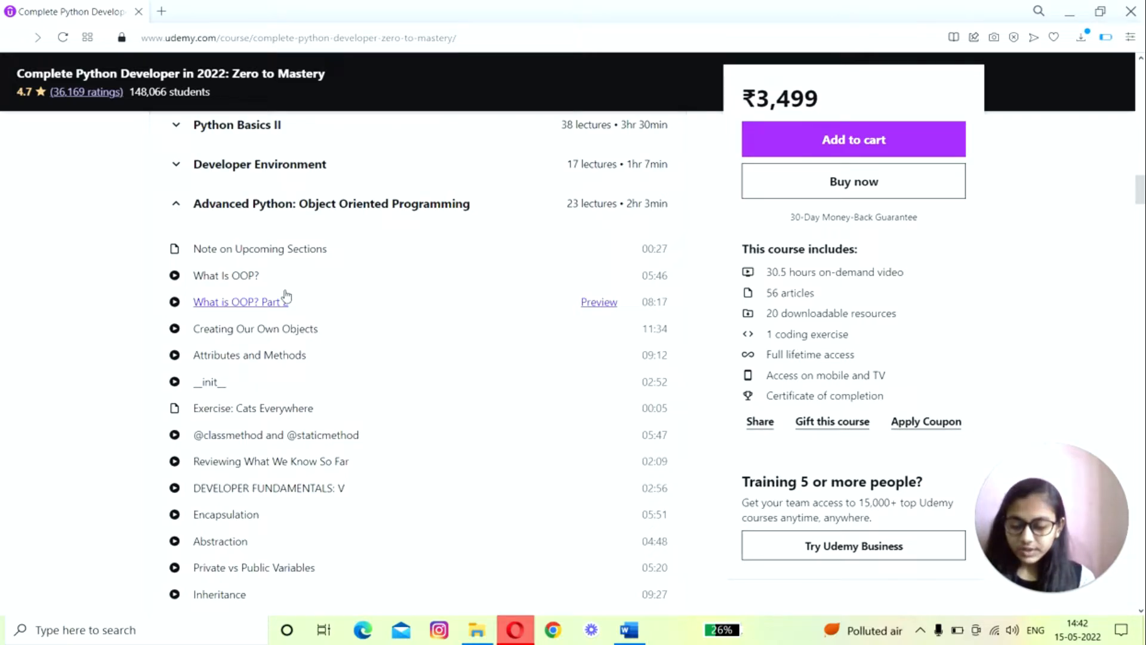
{"action": "scroll", "scroll_direction": "down", "scroll_amount": 3}
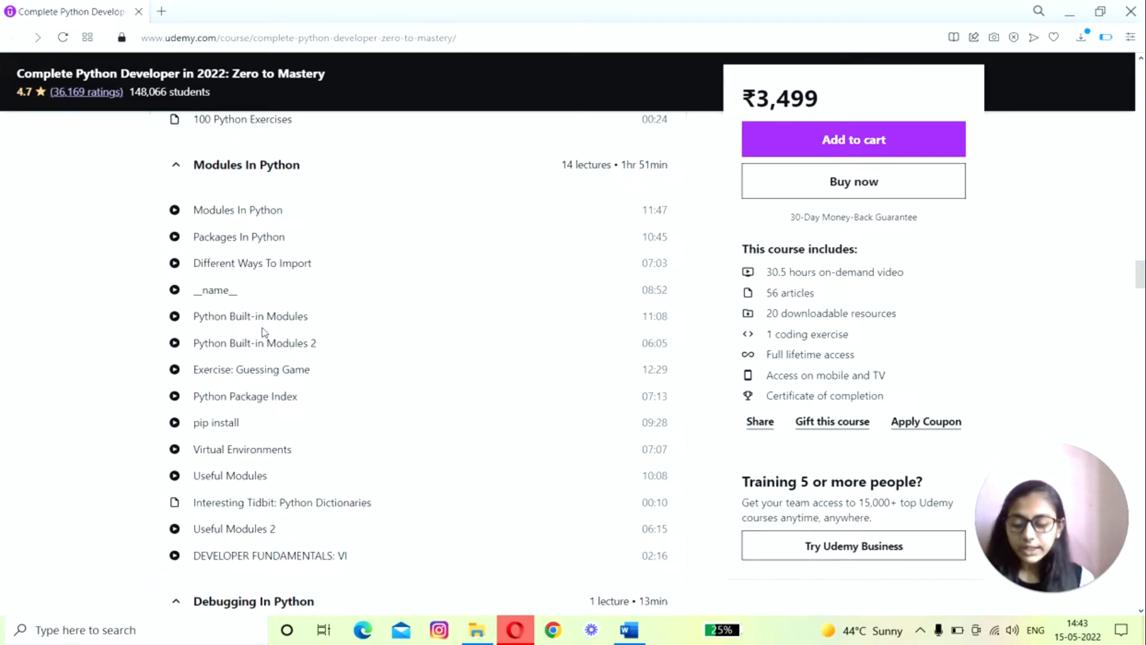
- Scroll past the scripting lectures to the Web Development with Python lecture list
{"action": "scroll", "scroll_direction": "down", "scroll_amount": 3}
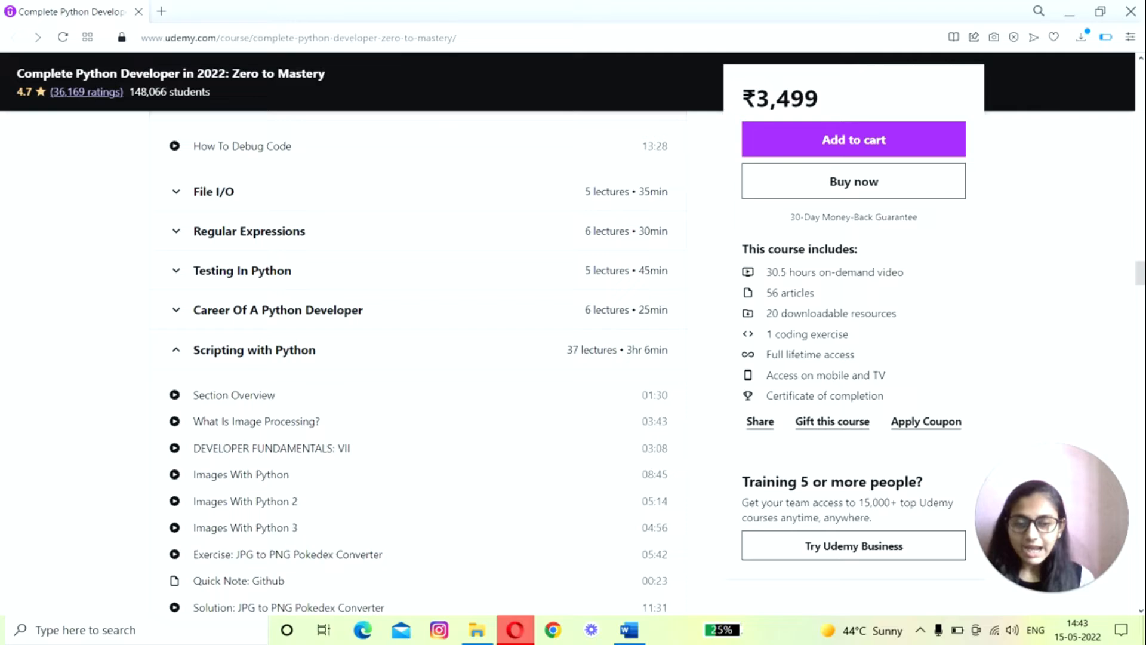
{"action": "scroll", "scroll_direction": "down", "scroll_amount": 3}
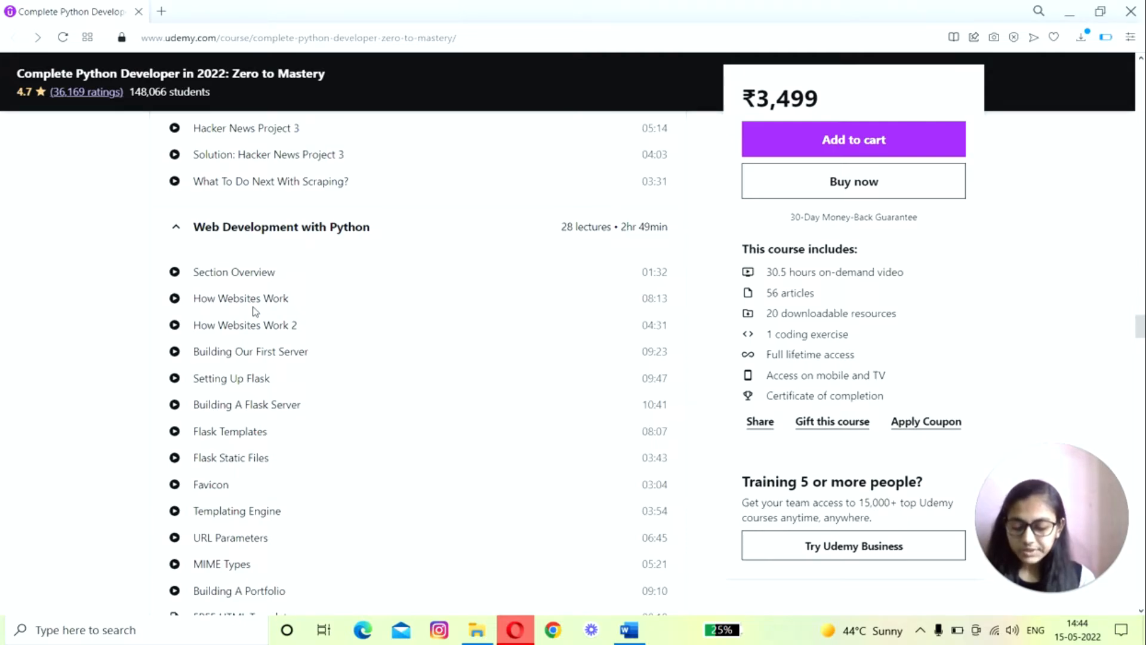
- Scroll past Requirements to the 4.7 rating breakdown and first student reviews
{"action": "scroll", "scroll_direction": "down", "scroll_amount": 3}
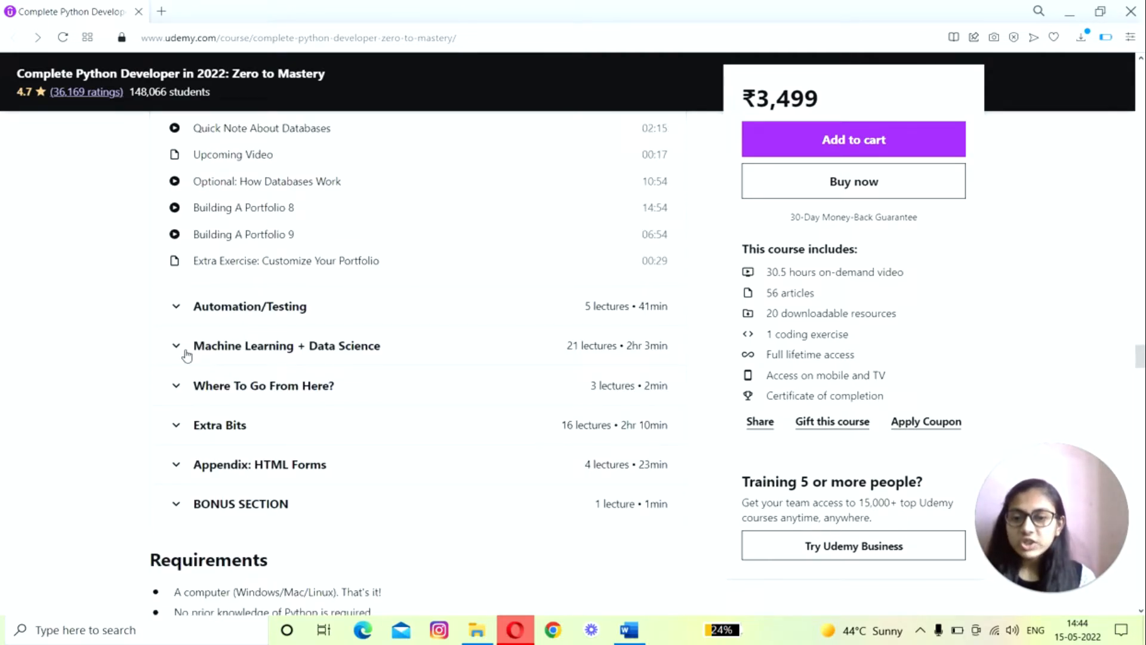
{"action": "left_click", "coordinate": [287, 345]}
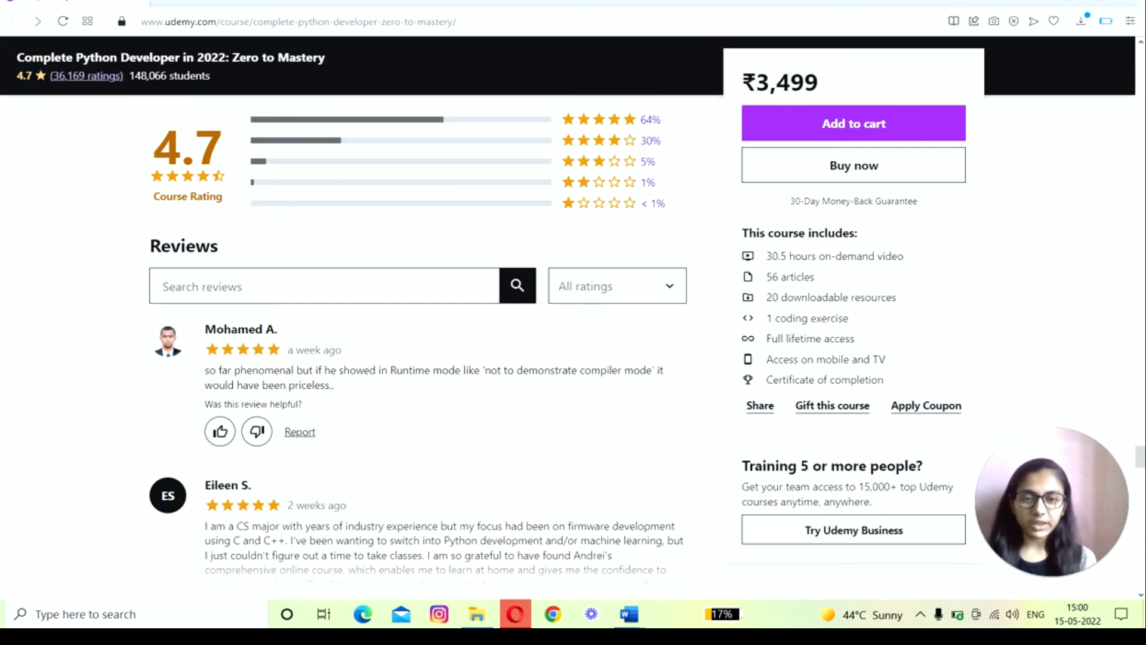
{"action": "mouse_move", "coordinate": [522, 495]}
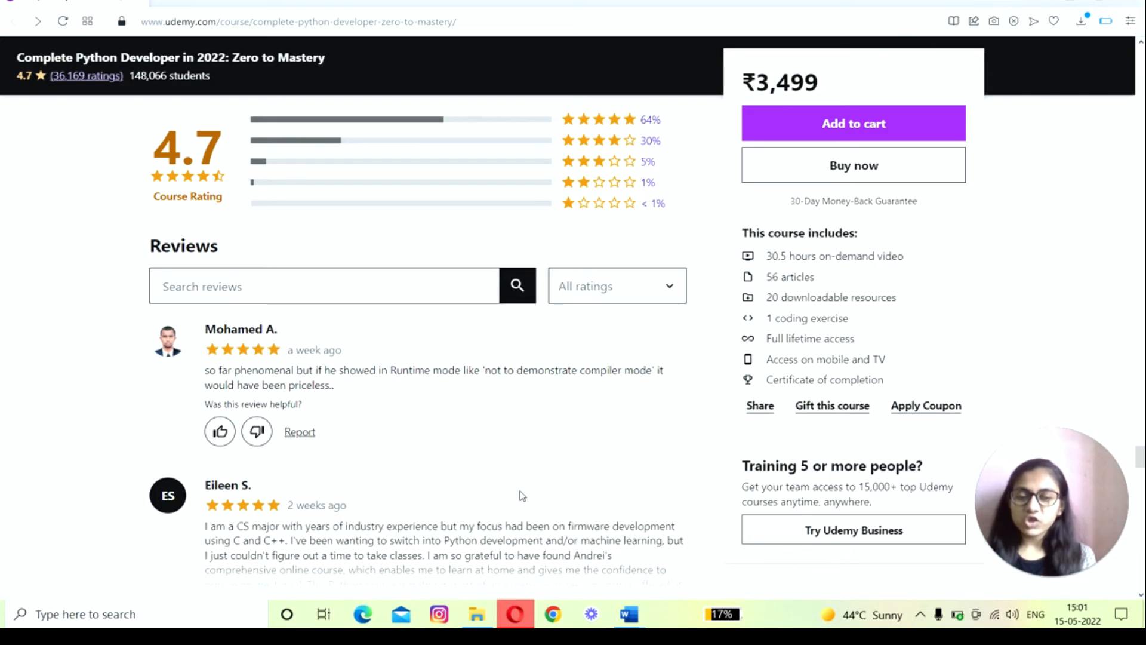